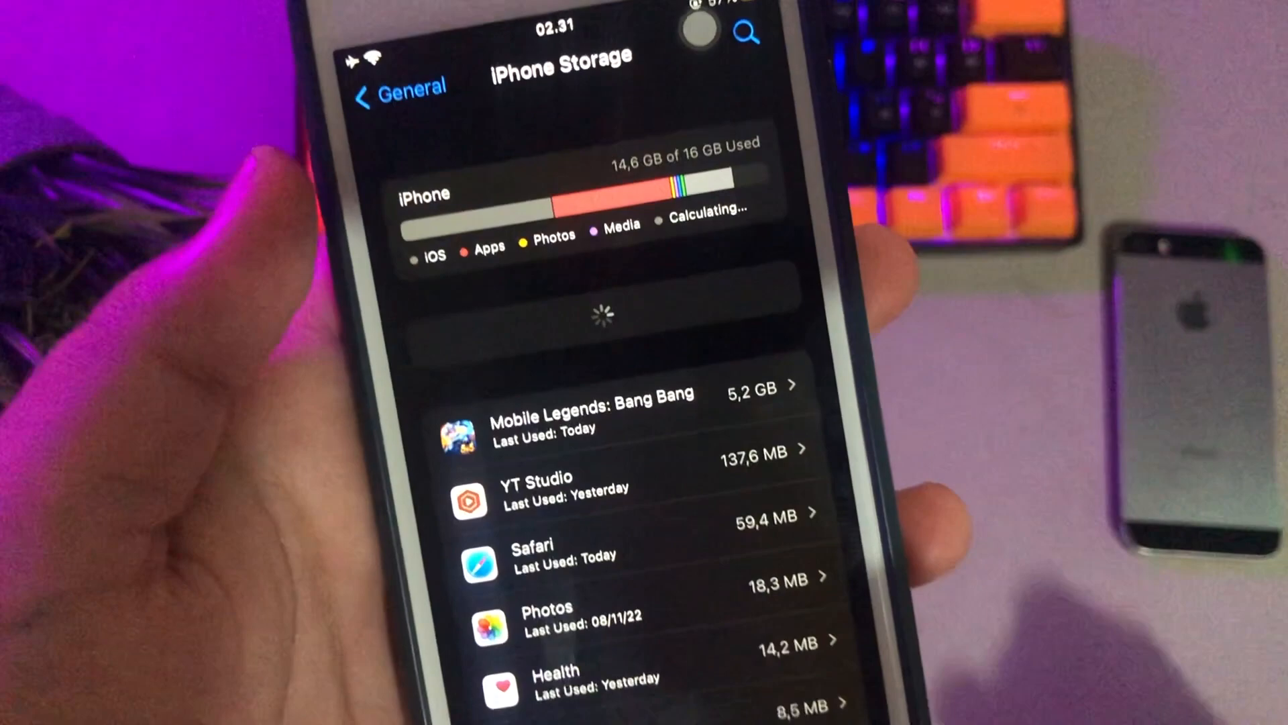
pyautogui.scroll(-3)
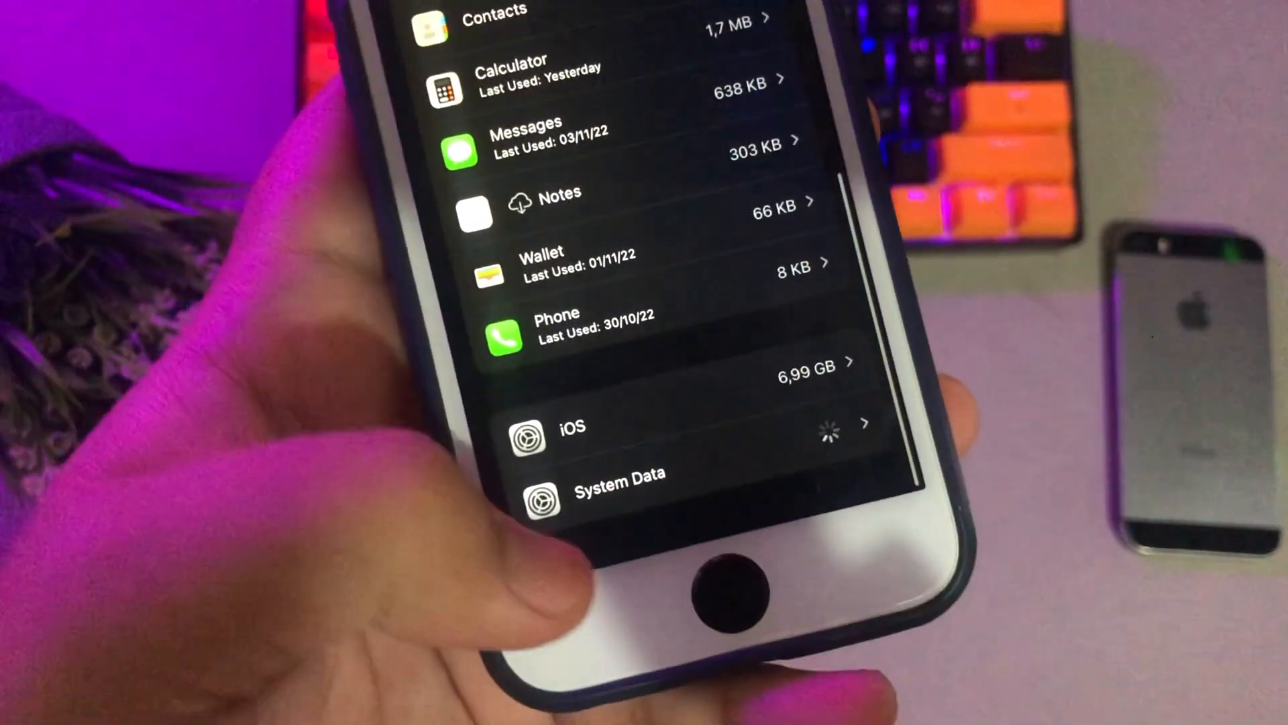